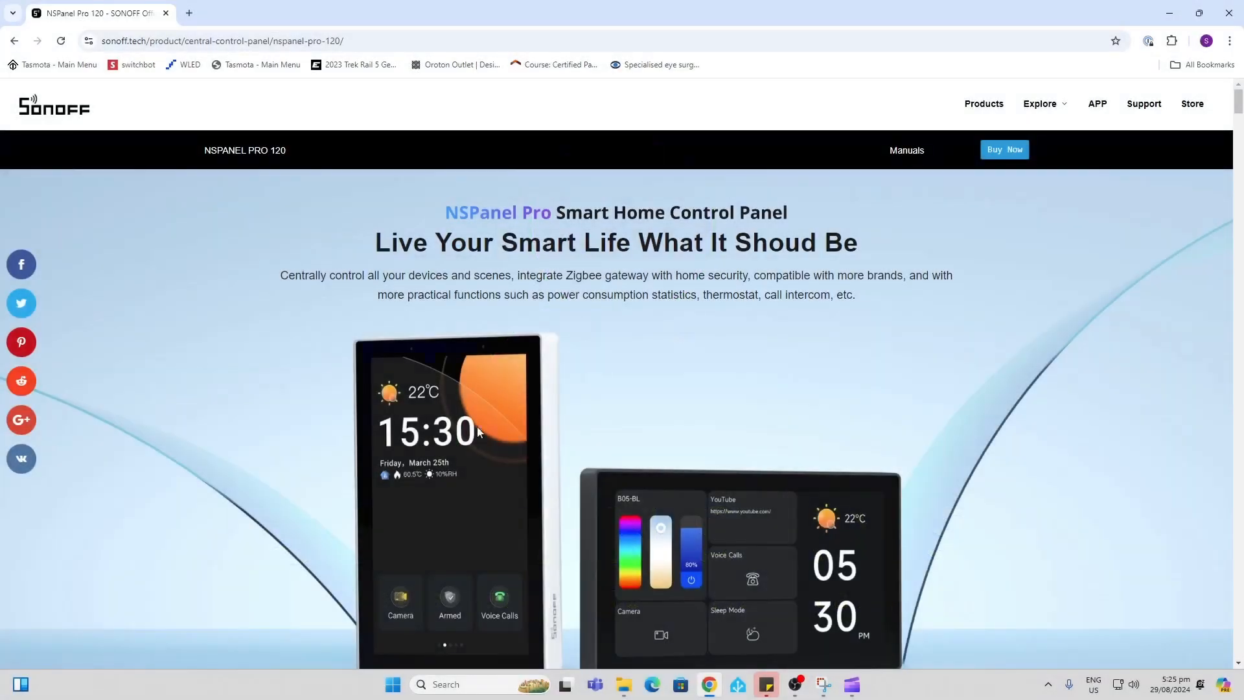
Scroll the NSPanel Pro 120 page so both panel product photos show fully.
{"action": "scroll", "scroll_direction": "down", "scroll_amount": 3}
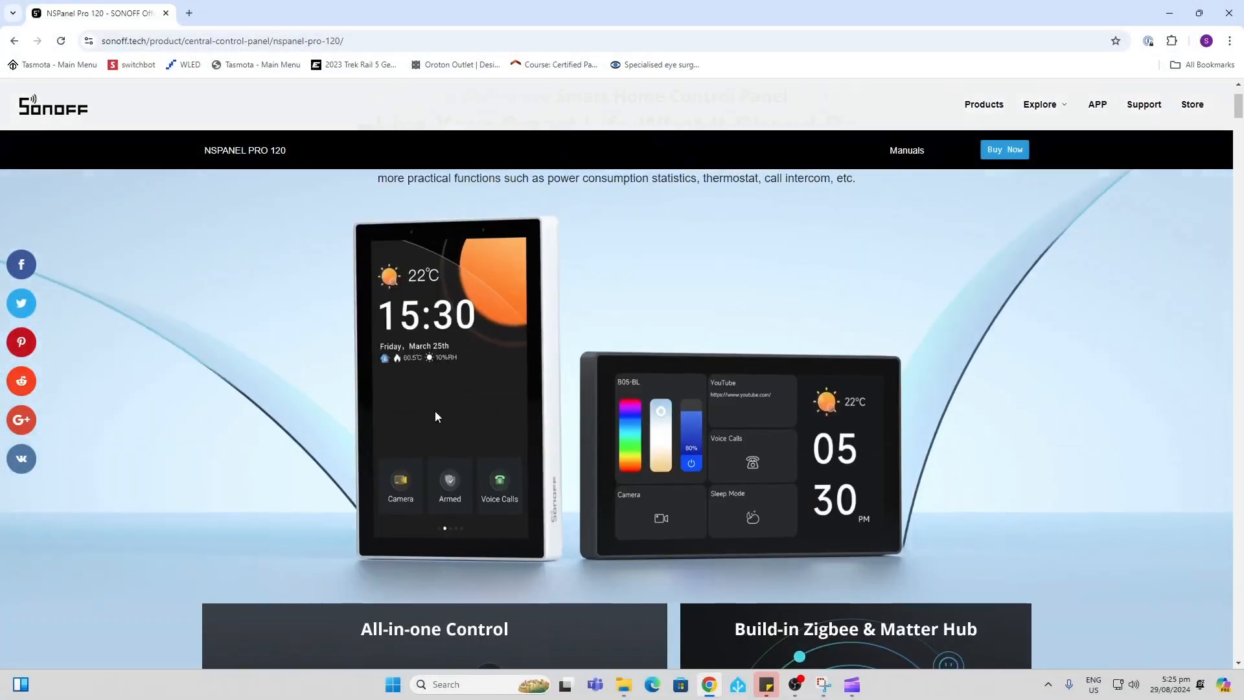
{"action": "mouse_move", "coordinate": [495, 505]}
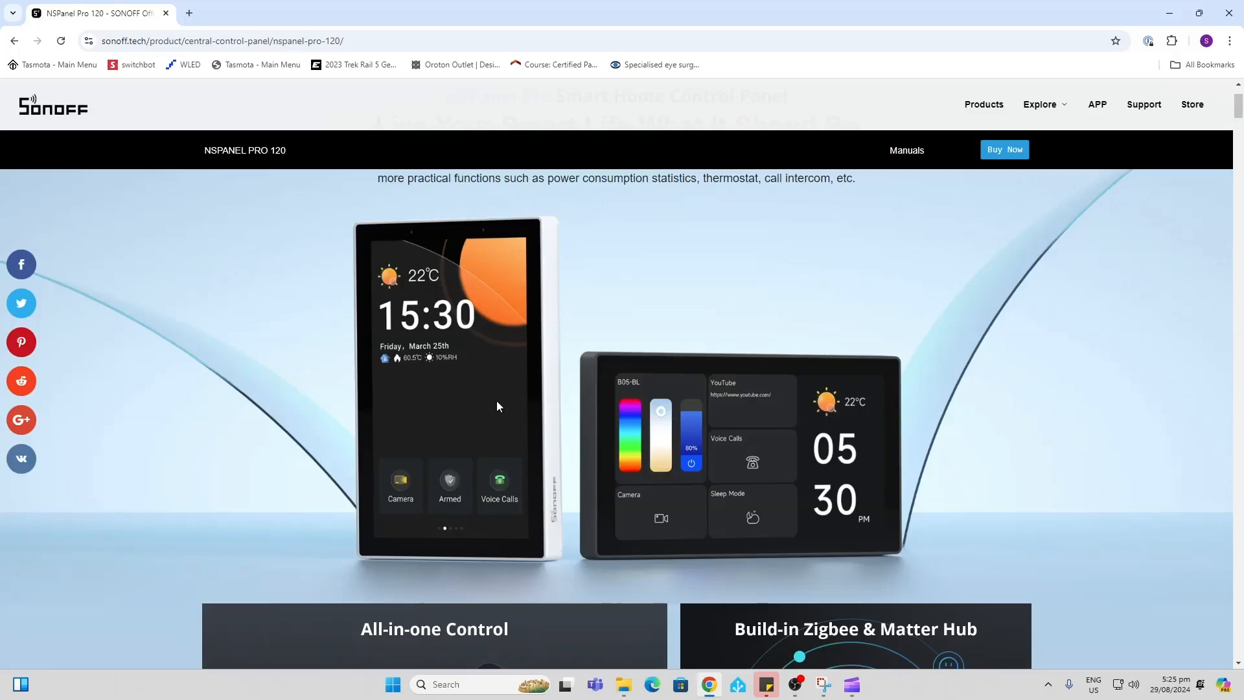
{"action": "mouse_move", "coordinate": [755, 452]}
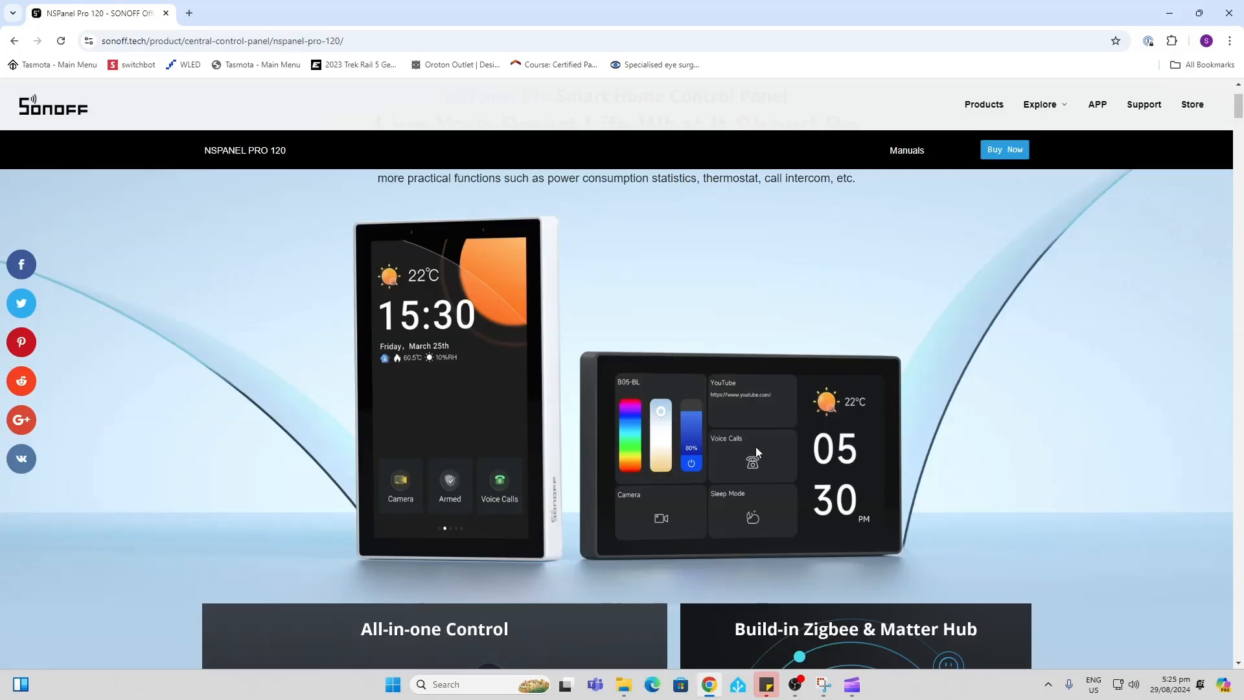
Scroll down to the All-in-one Control, Zigbee & Matter Hub, Temp. Control and Customizable Style cards.
{"action": "scroll", "scroll_direction": "down", "scroll_amount": 3}
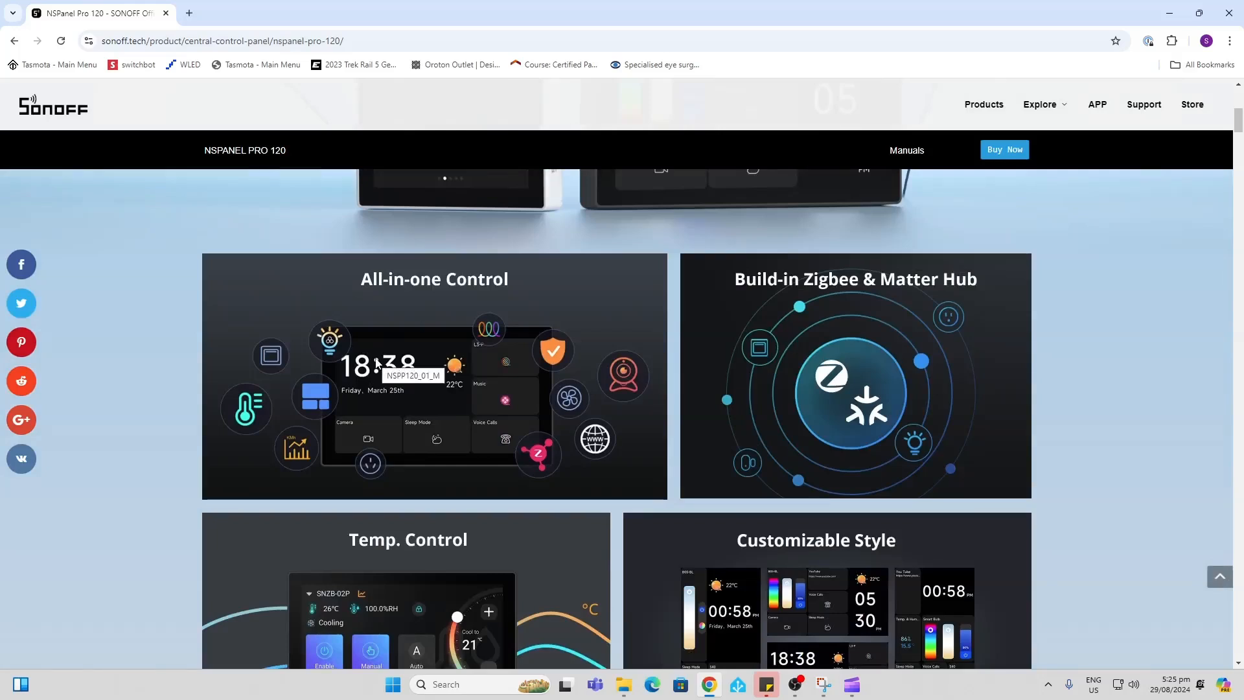
{"action": "mouse_move", "coordinate": [474, 406]}
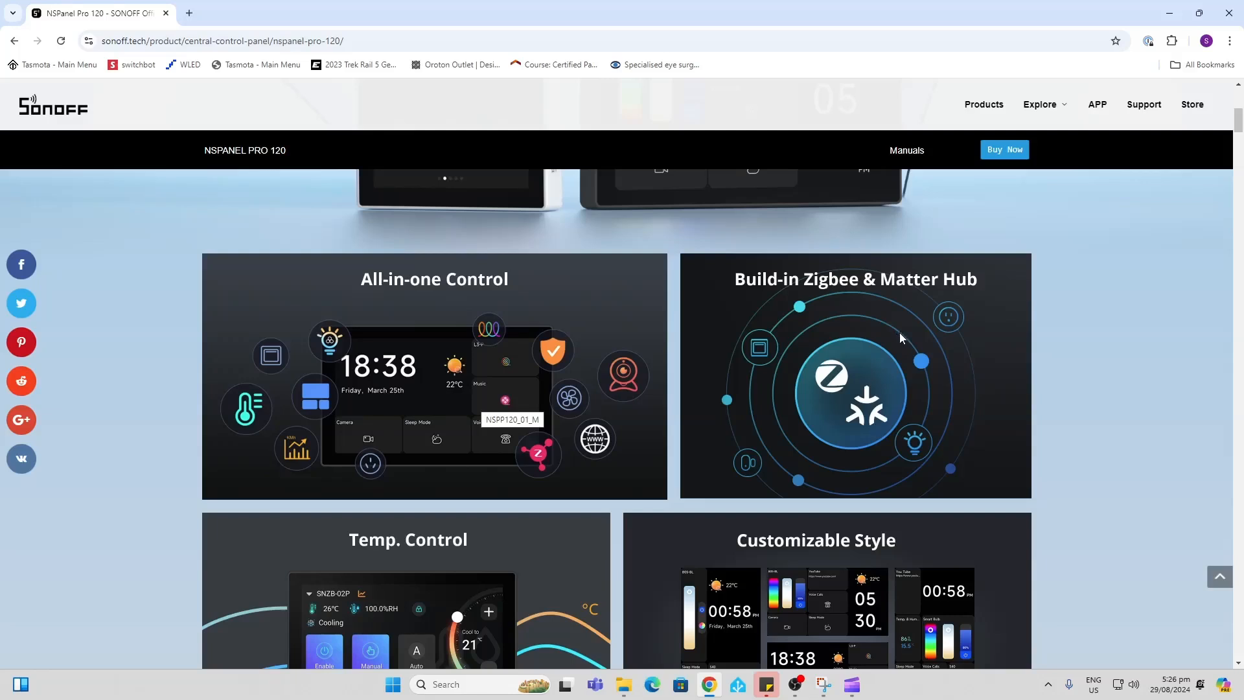
{"action": "mouse_move", "coordinate": [819, 288]}
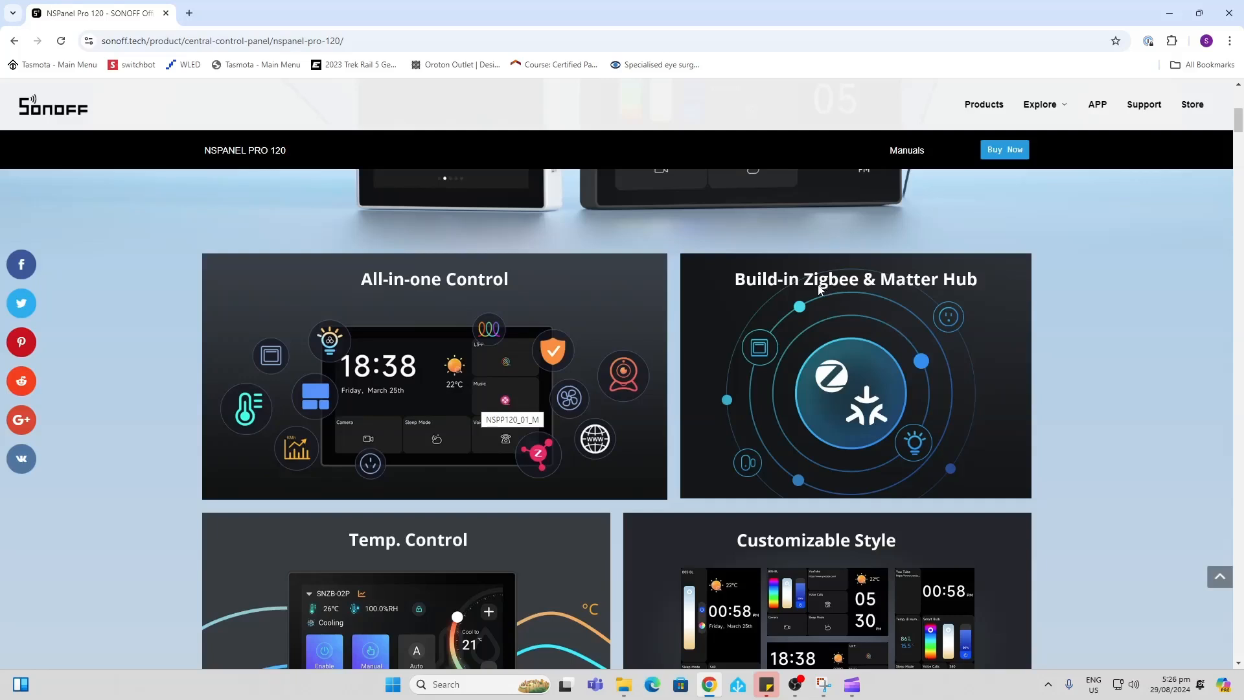
{"action": "scroll", "scroll_direction": "down", "scroll_amount": 3}
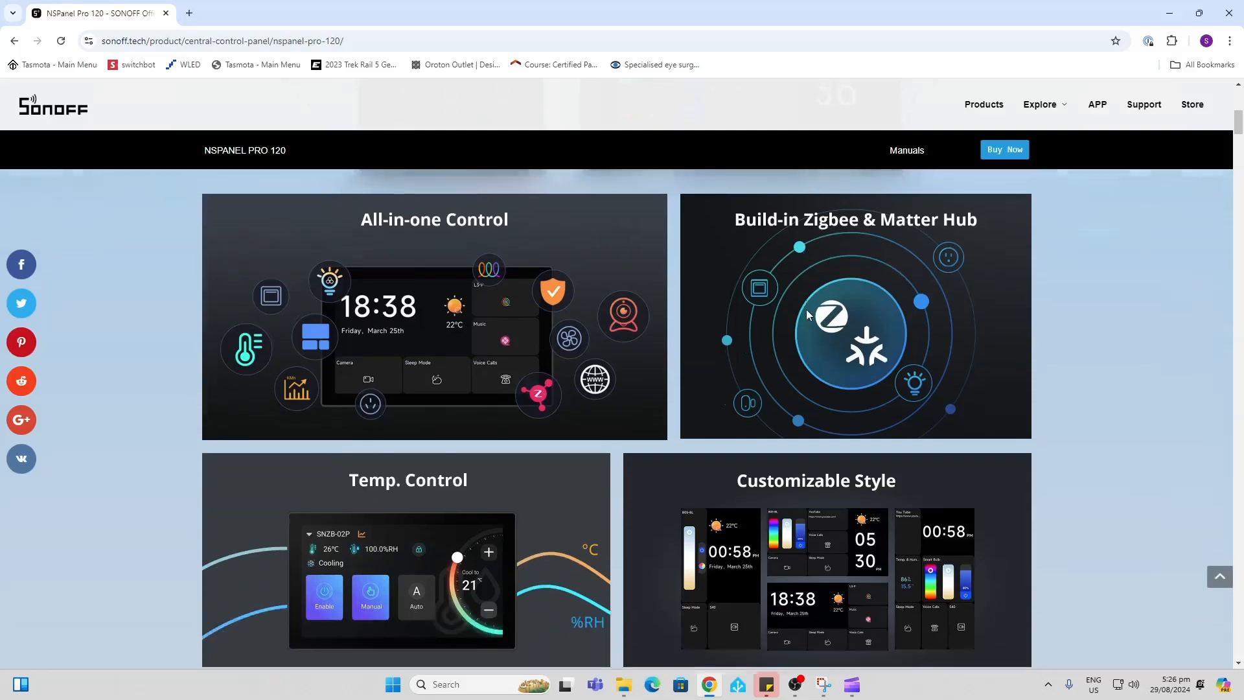
{"action": "scroll", "scroll_direction": "down", "scroll_amount": 3}
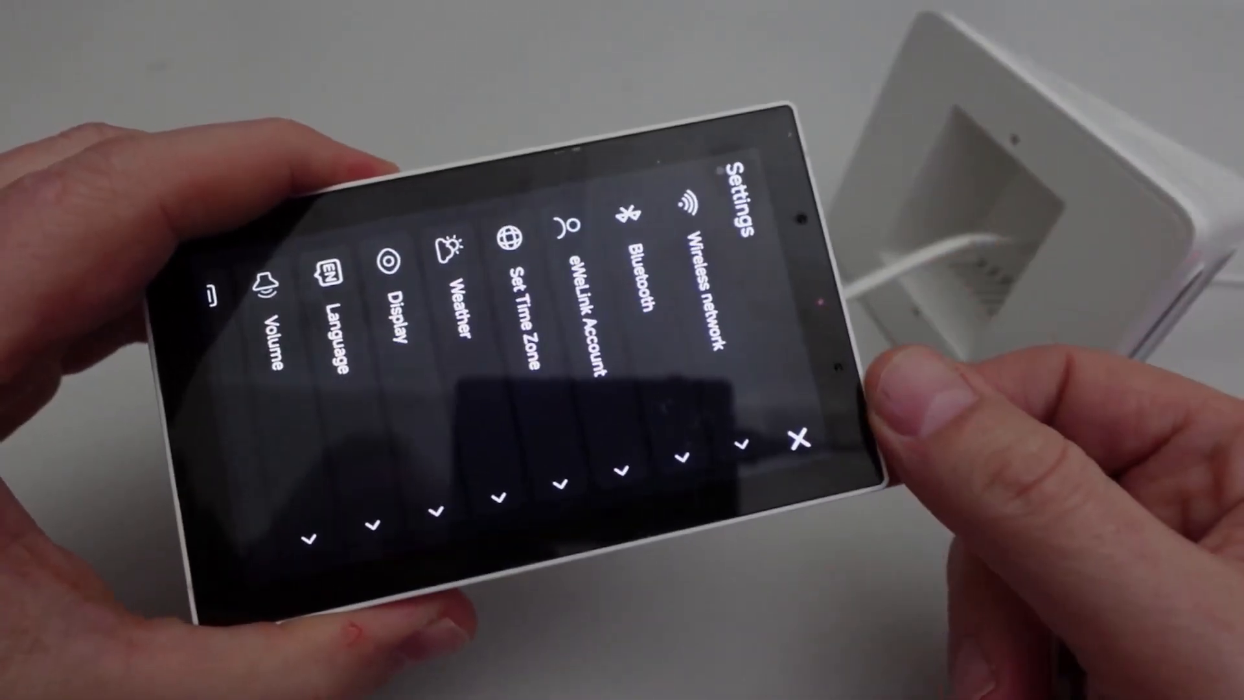
Try the home-screen tiles including arming security, then reach the Open garage door Split Screen page.
{"action": "left_click", "coordinate": [794, 437]}
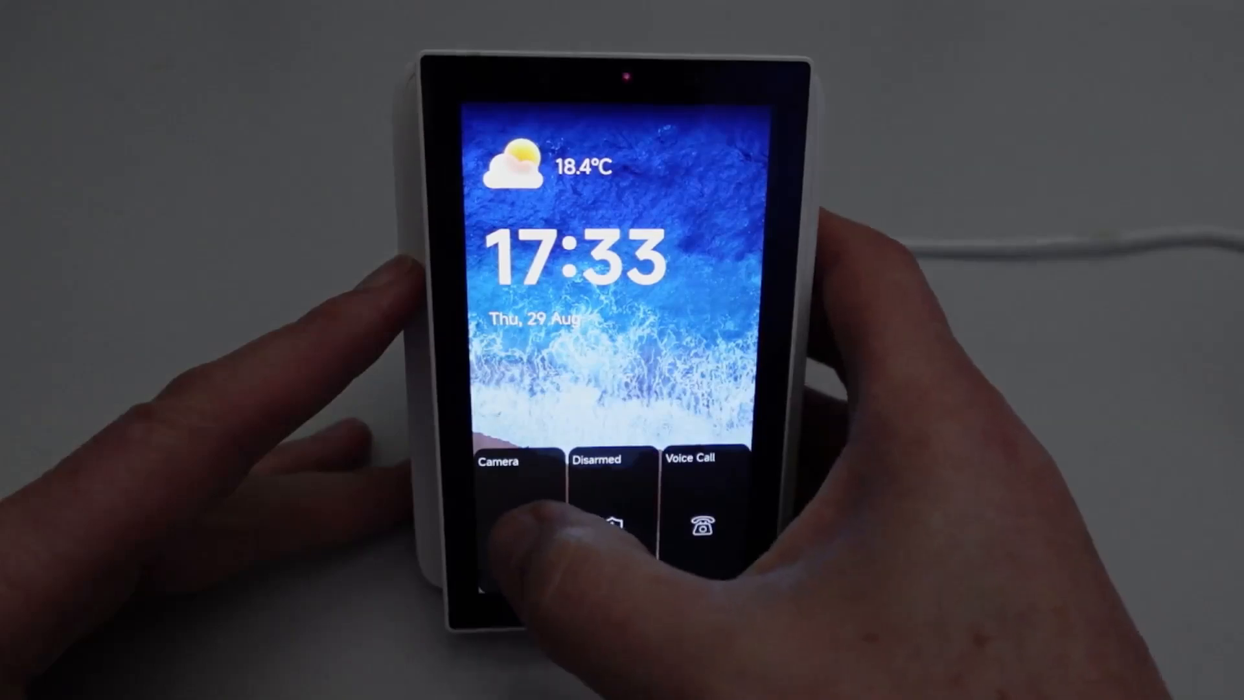
{"action": "left_click", "coordinate": [497, 493]}
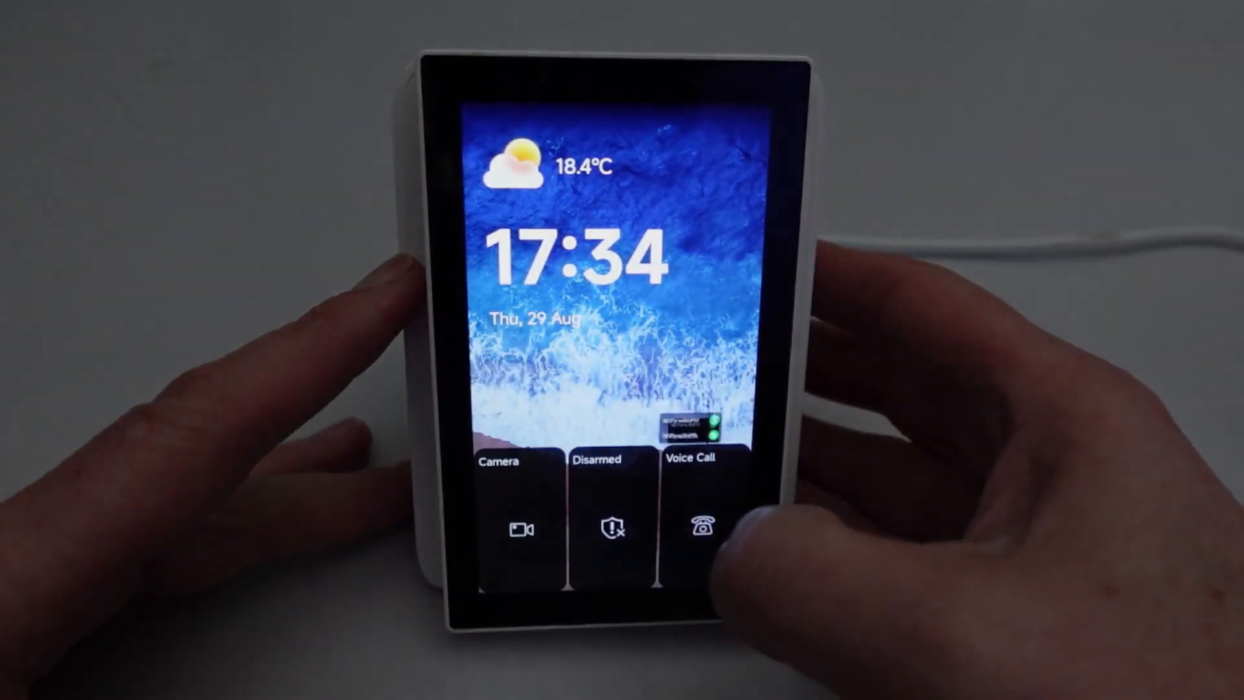
{"action": "left_click", "coordinate": [701, 528]}
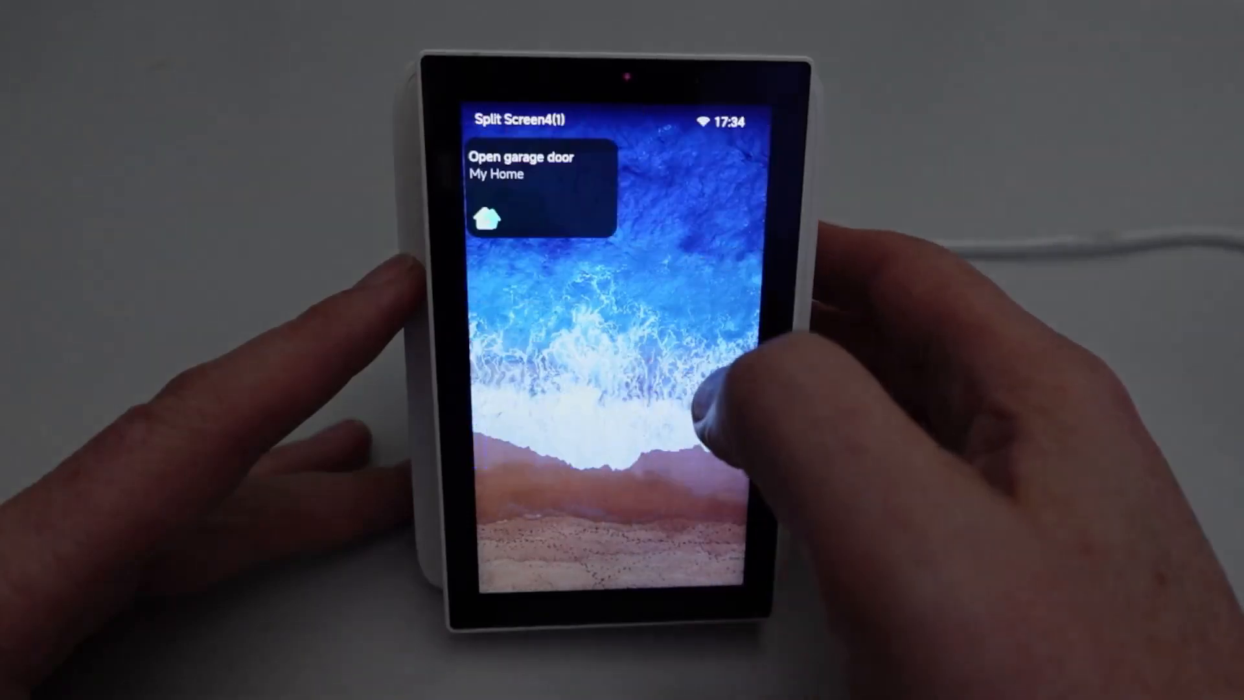
Swipe open the control centre with Add Device, Notice, Alarm, Theme, Cameras and Settings.
{"action": "scroll", "scroll_direction": "left", "scroll_amount": 3}
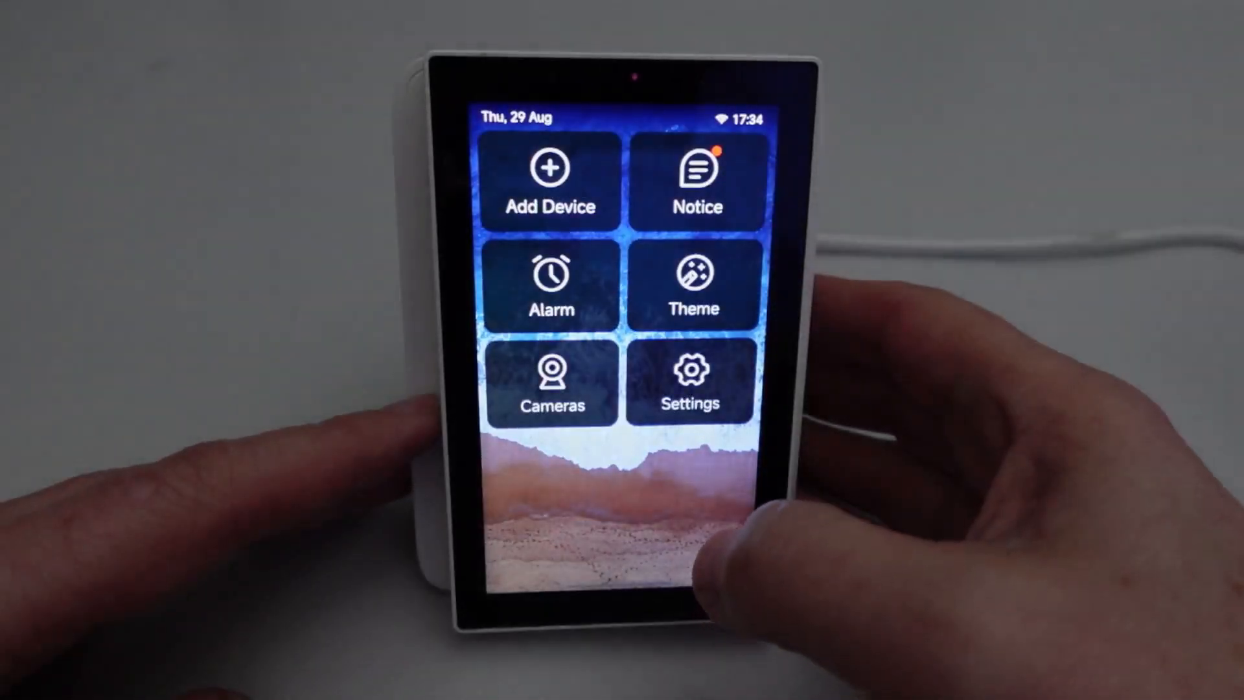
Enter the panel's Settings and browse the list down to Key Features and About.
{"action": "left_click", "coordinate": [549, 281]}
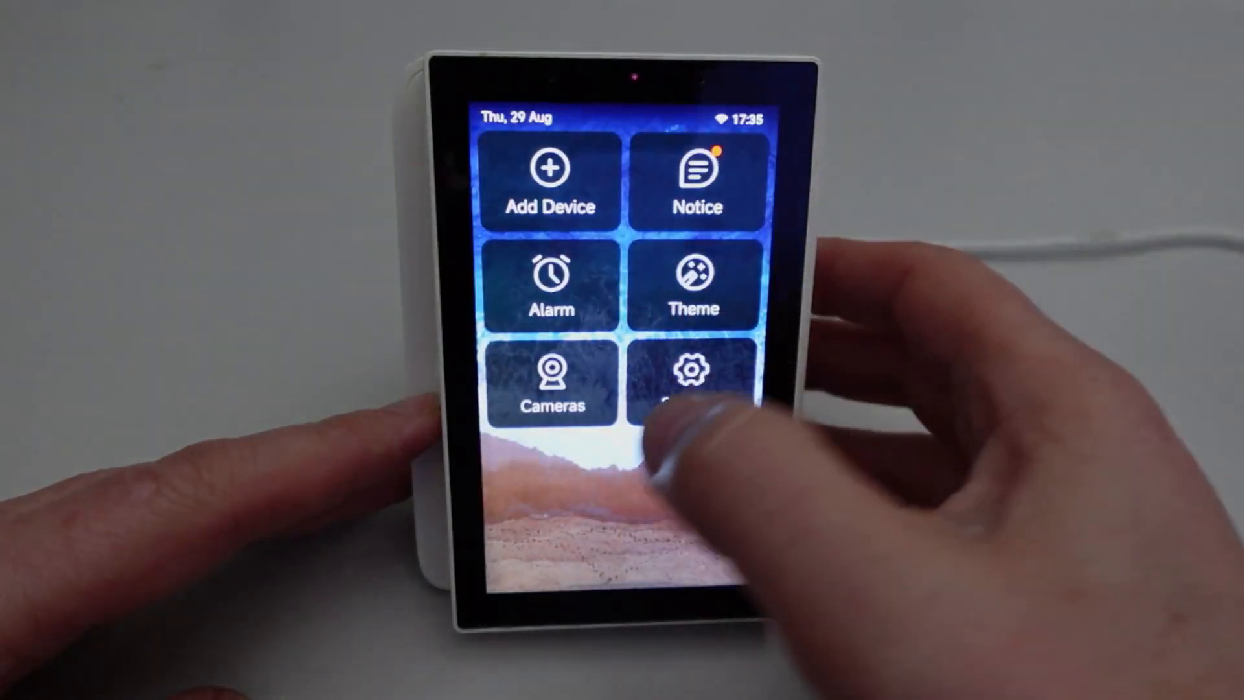
{"action": "left_click", "coordinate": [692, 381]}
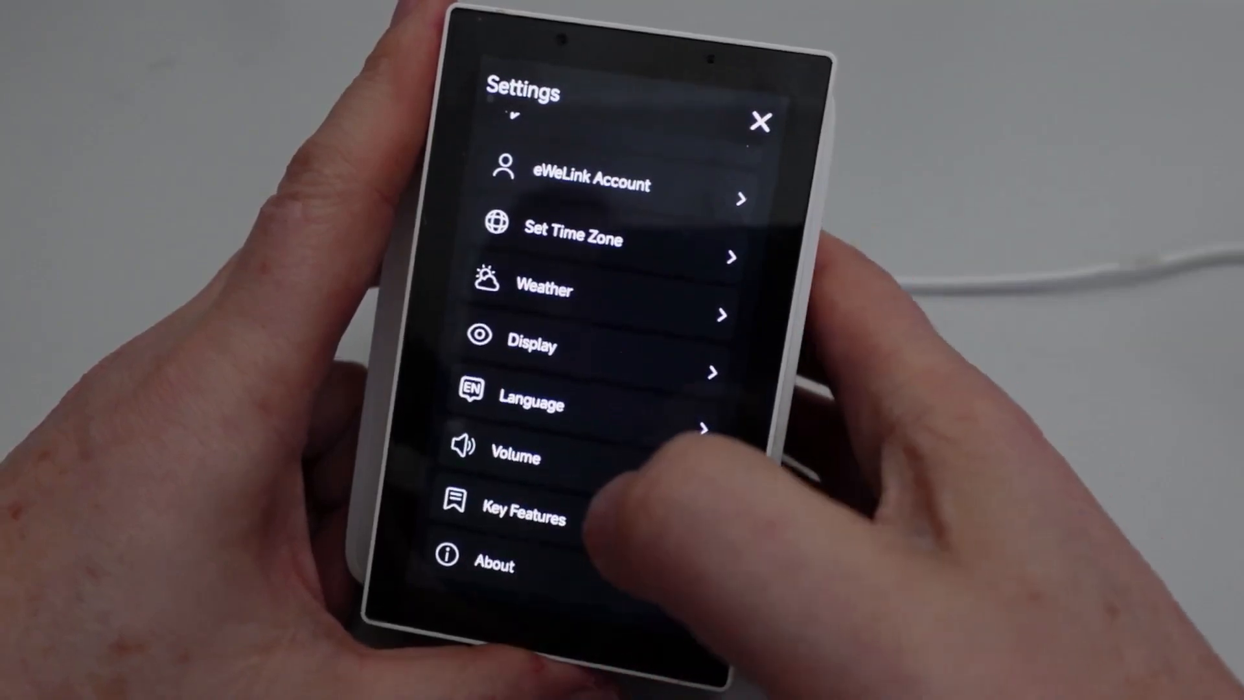
{"action": "left_click", "coordinate": [494, 564]}
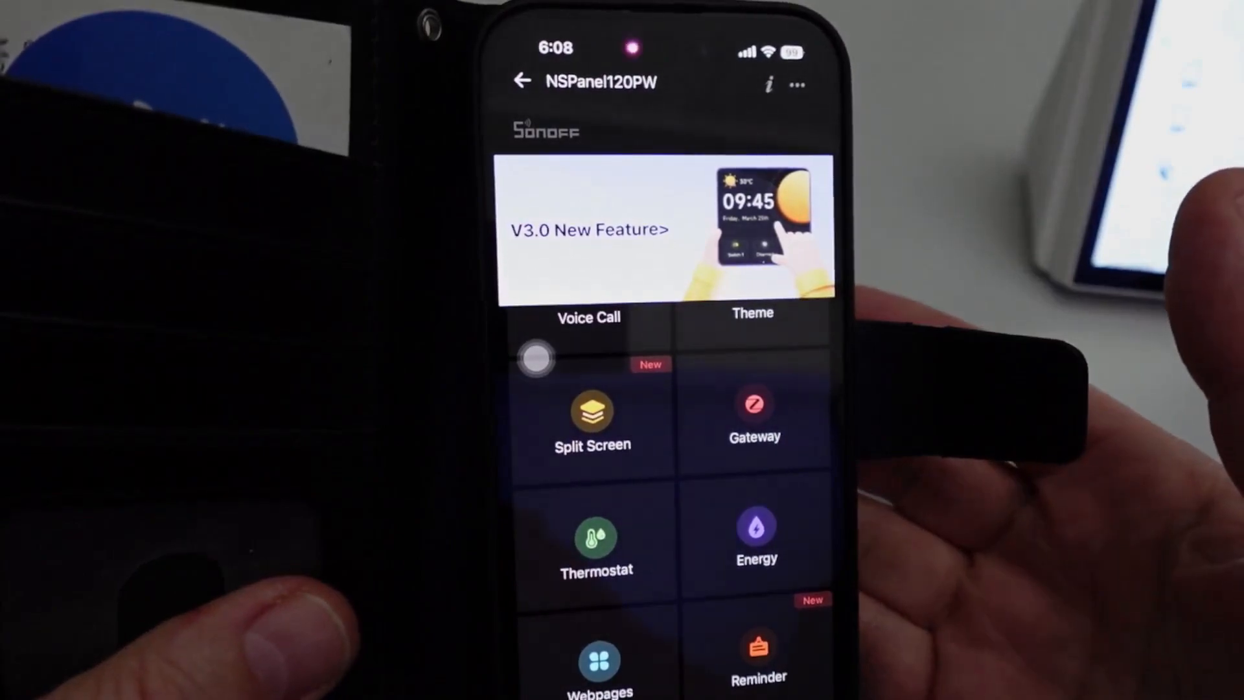
Add the Home Assistant URL under Webpages on the NSPanel120PW device page.
{"action": "left_click", "coordinate": [599, 658]}
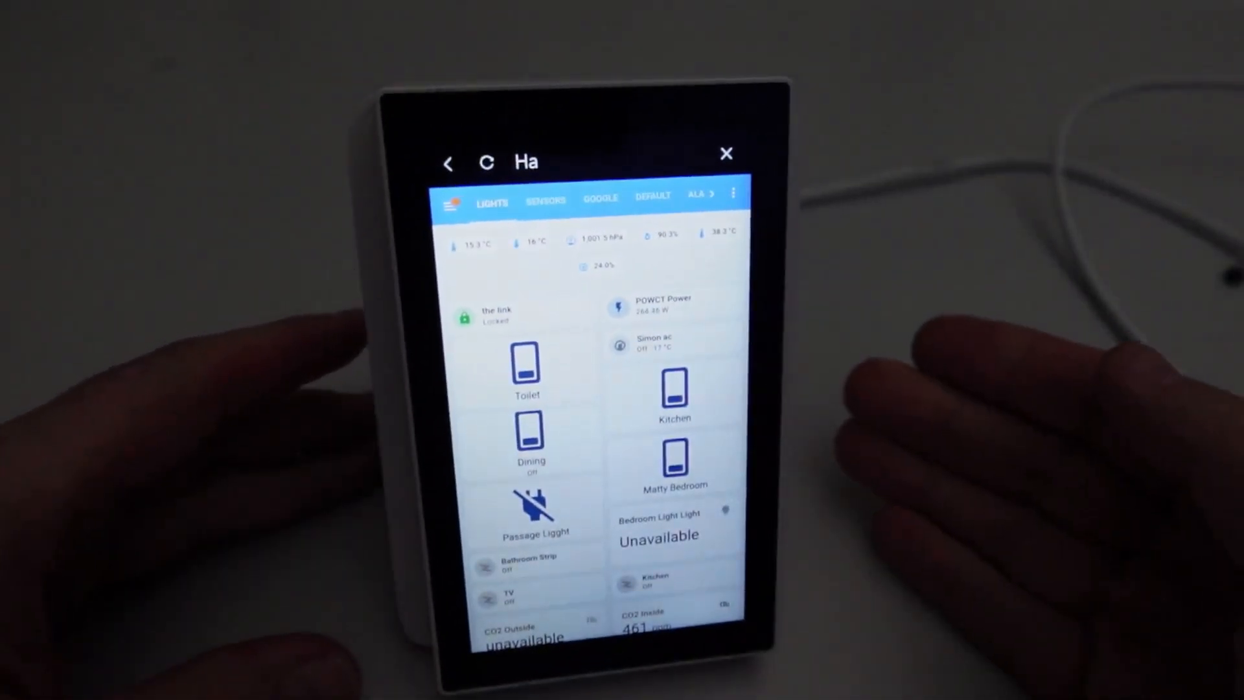
Switch on the Kitchen light, then scroll through the sensor readings and graph.
{"action": "left_click", "coordinate": [526, 369]}
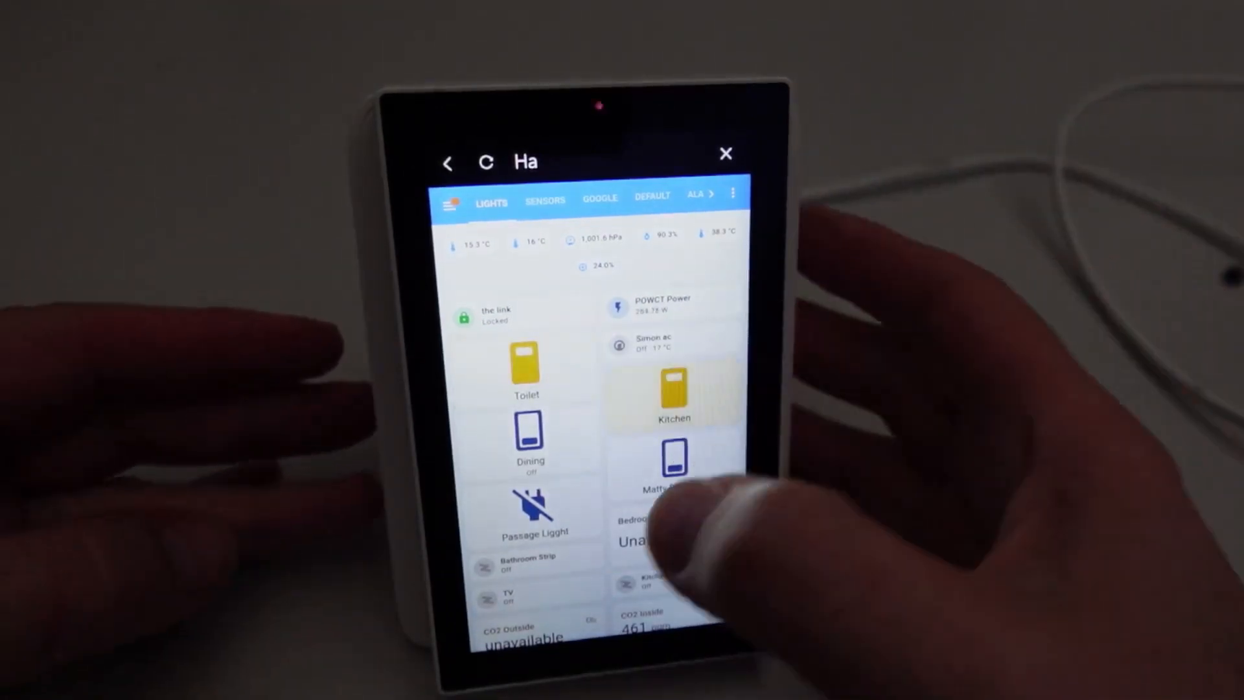
{"action": "scroll", "scroll_direction": "down", "scroll_amount": 3}
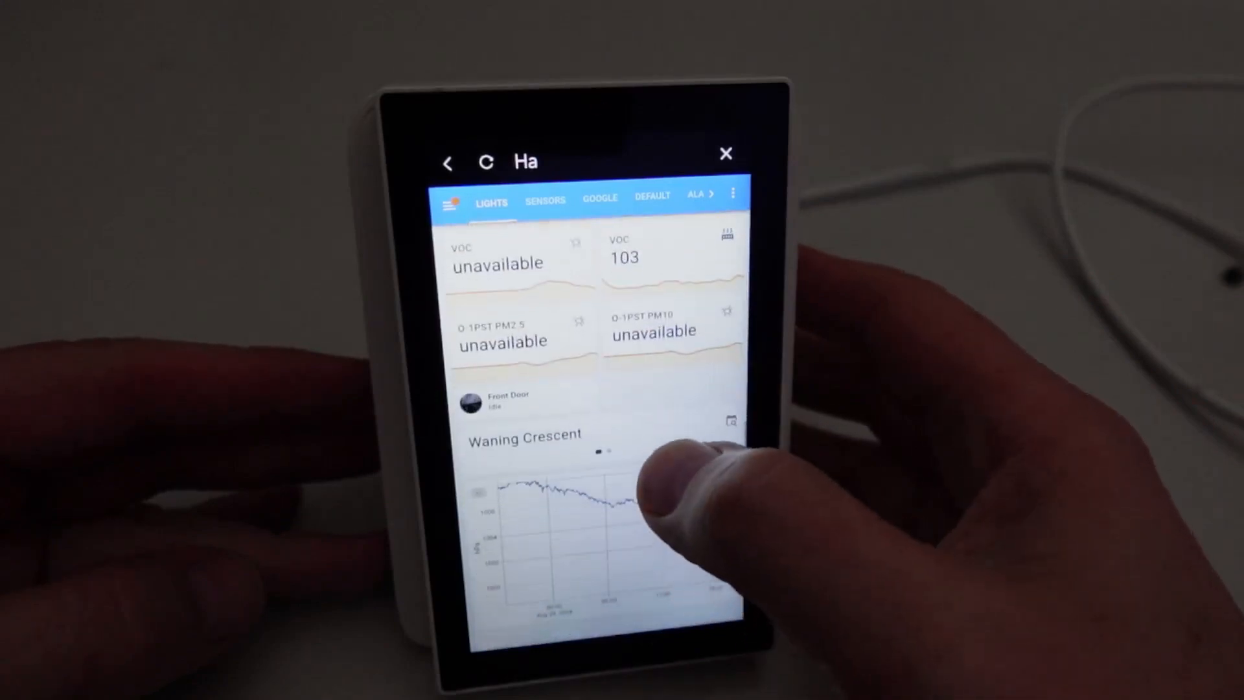
{"action": "scroll", "scroll_direction": "down", "scroll_amount": 3}
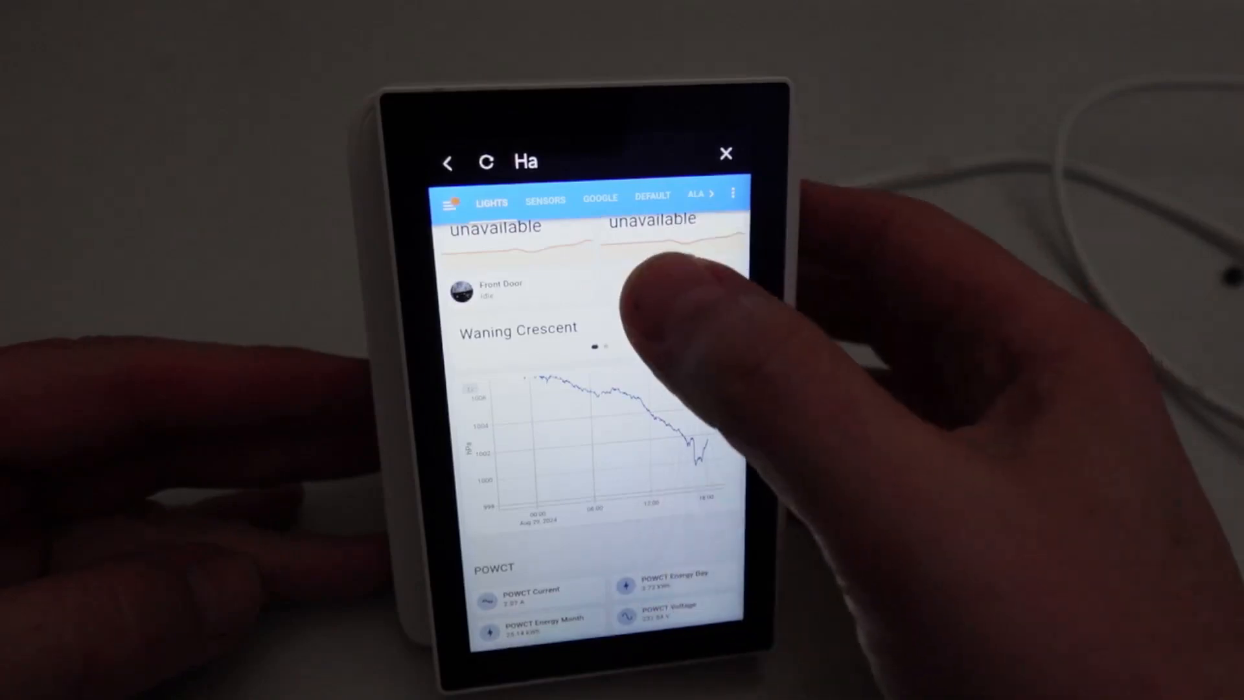
{"action": "scroll", "scroll_direction": "down", "scroll_amount": 3}
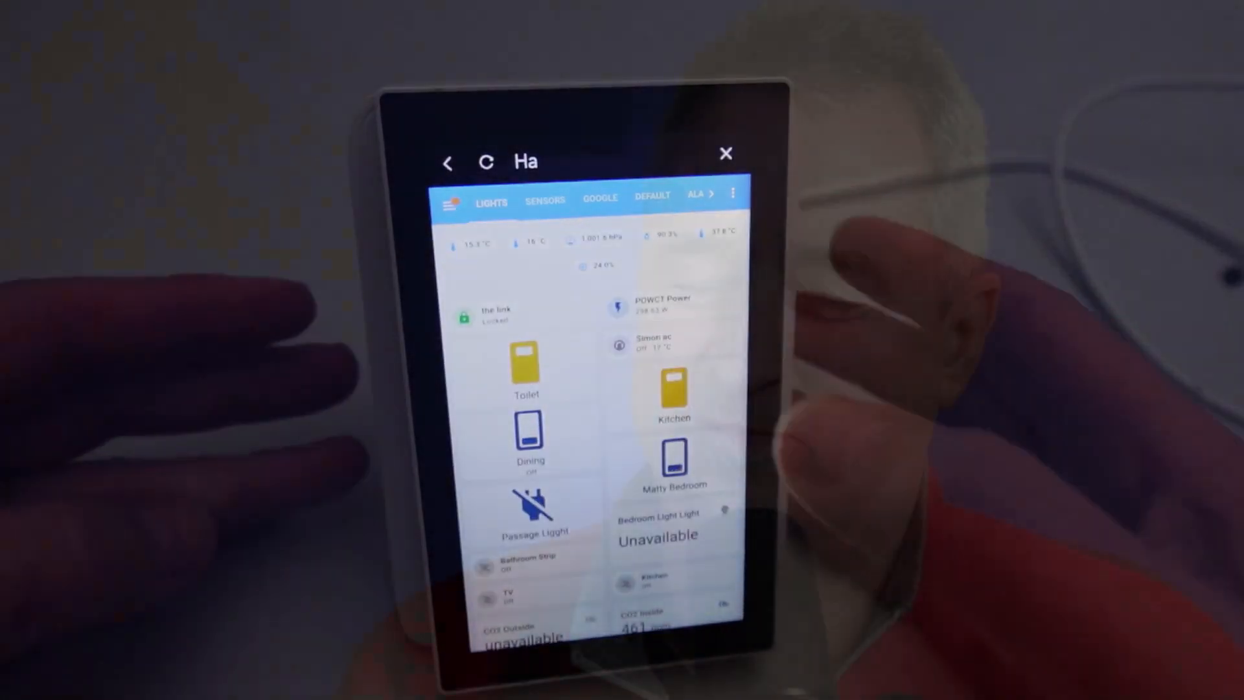